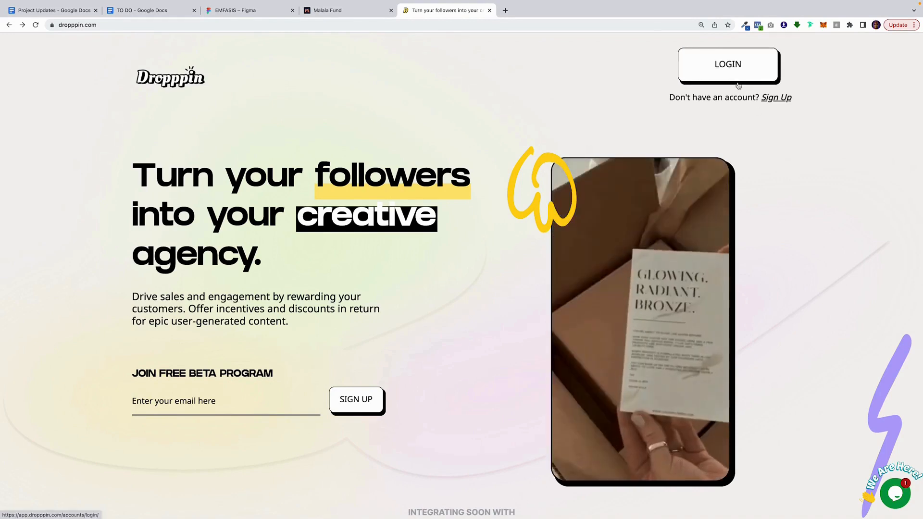
Log in to the Dropppin brand account from the homepage LOGIN button.
click(727, 64)
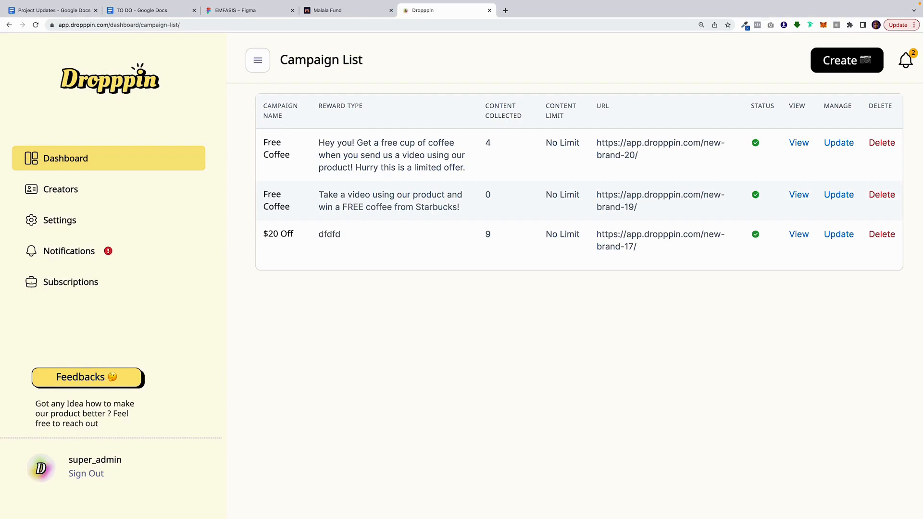
mouse_move(838, 142)
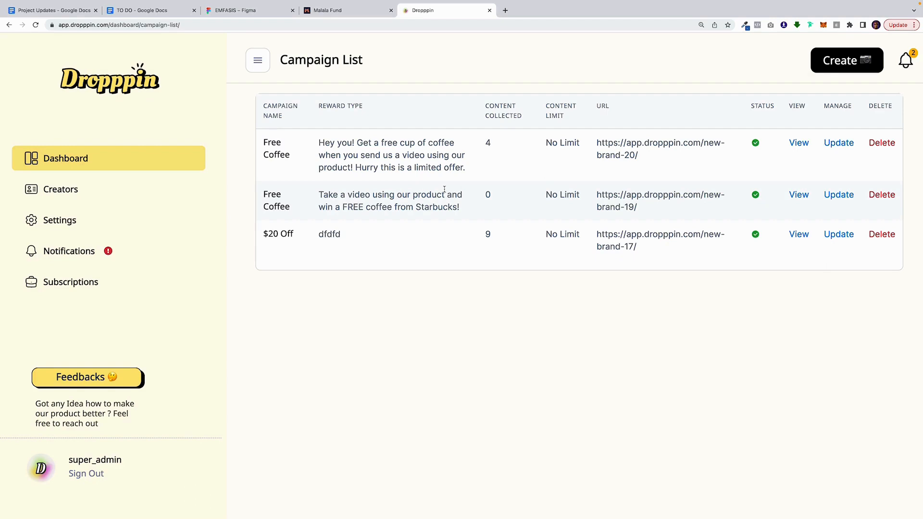
mouse_move(175, 250)
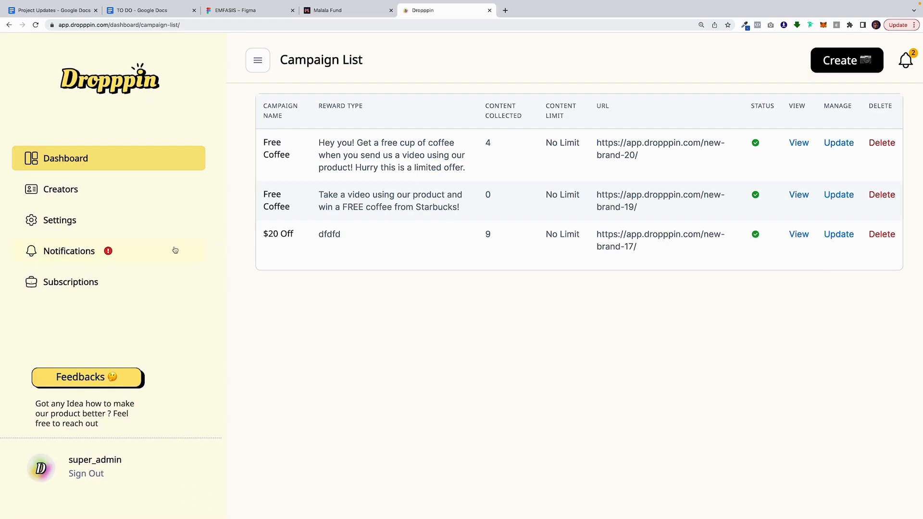
Open Profile Settings to view the brand name and Google Drive connection.
click(59, 220)
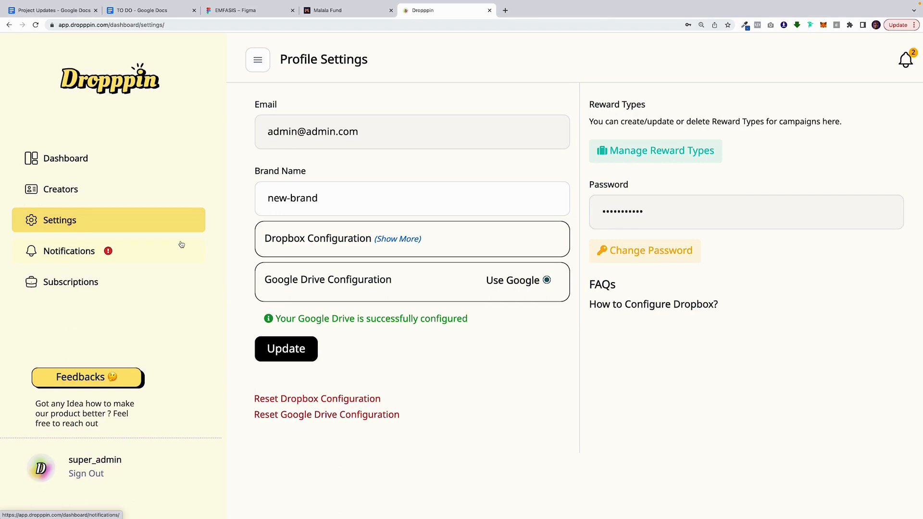
mouse_move(437, 126)
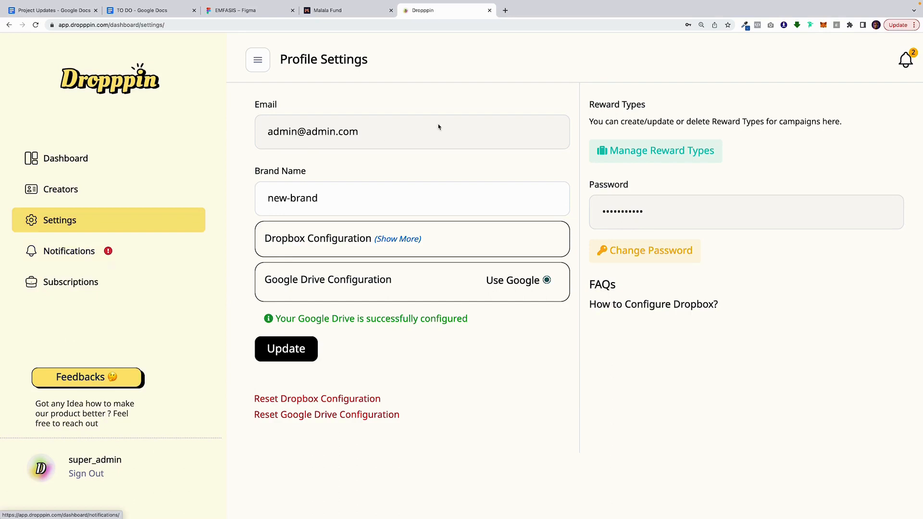
Review the custom and default reward types, then go back to the Dashboard.
click(654, 150)
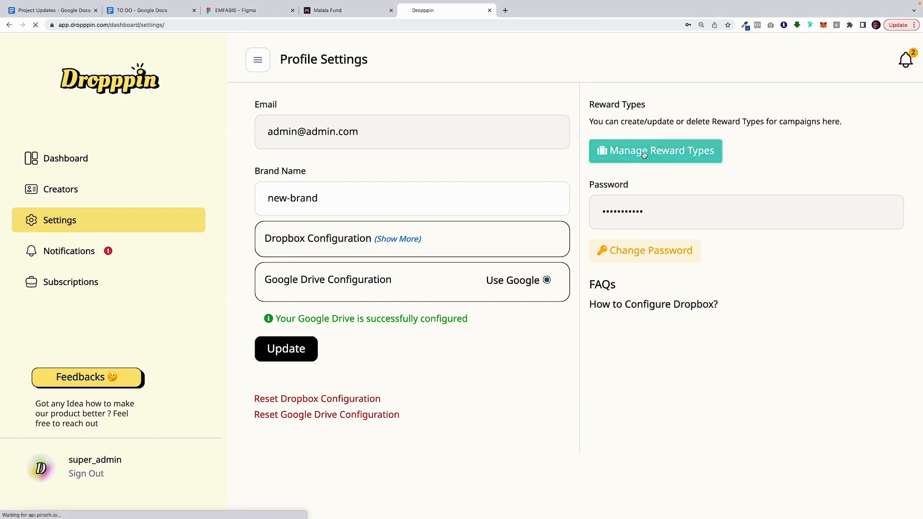
click(655, 150)
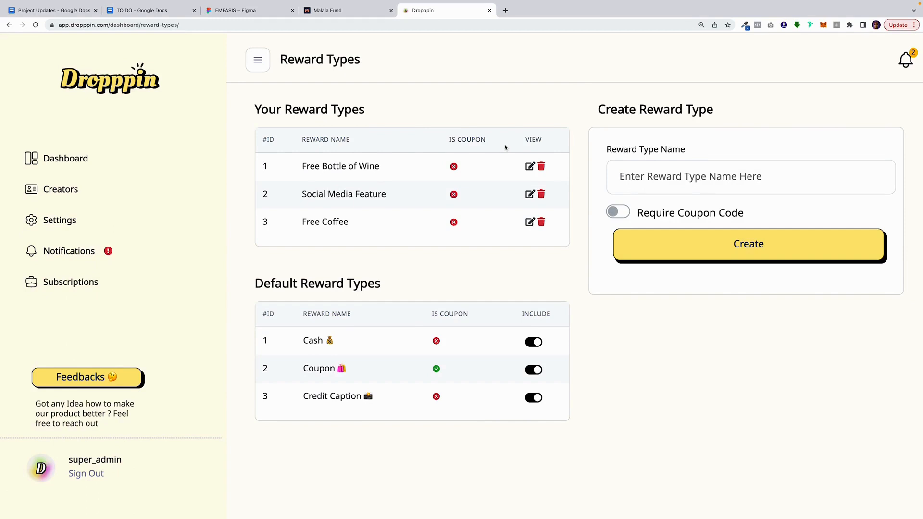
mouse_move(368, 247)
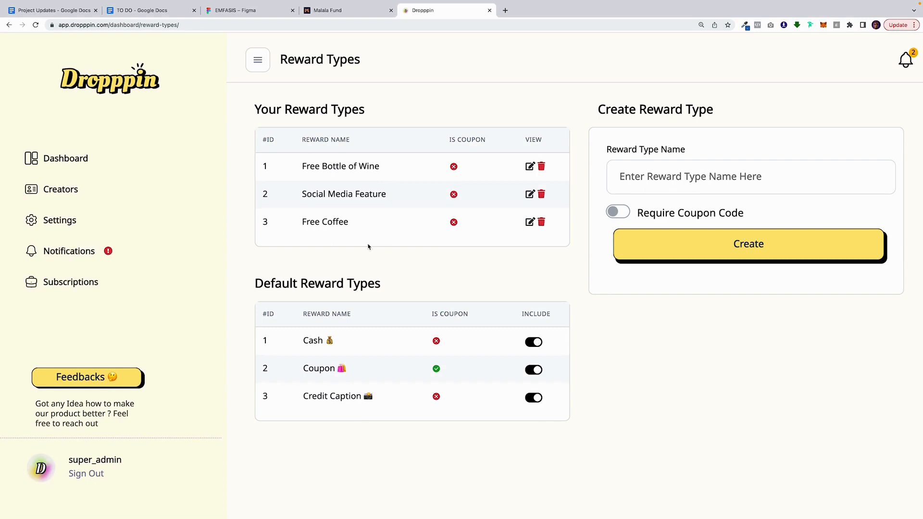
mouse_move(346, 235)
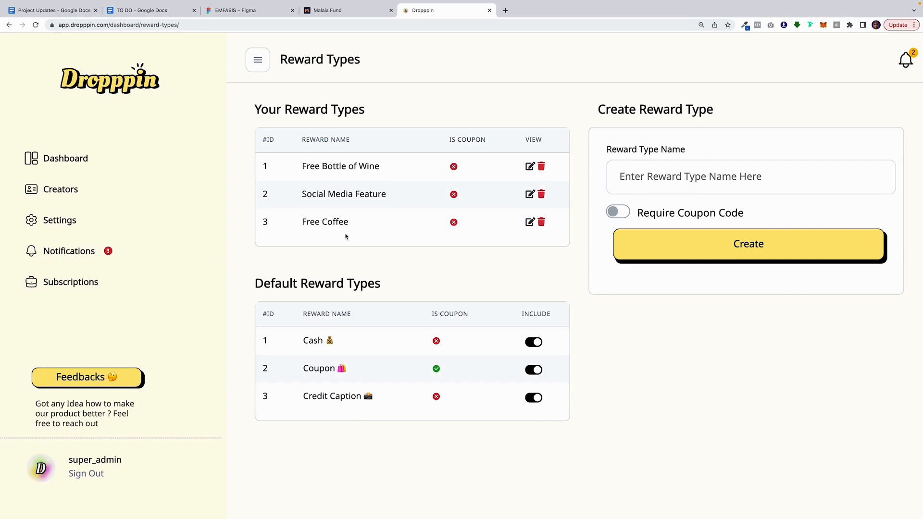
mouse_move(359, 217)
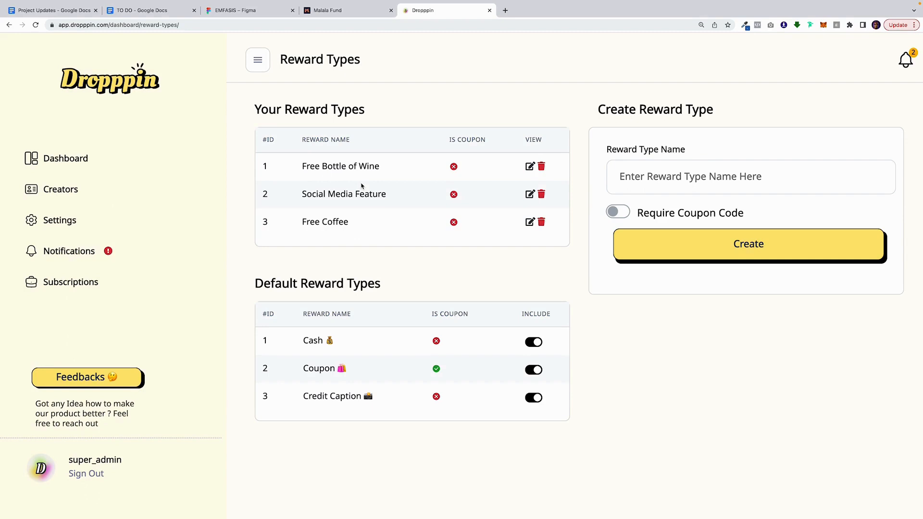
mouse_move(537, 180)
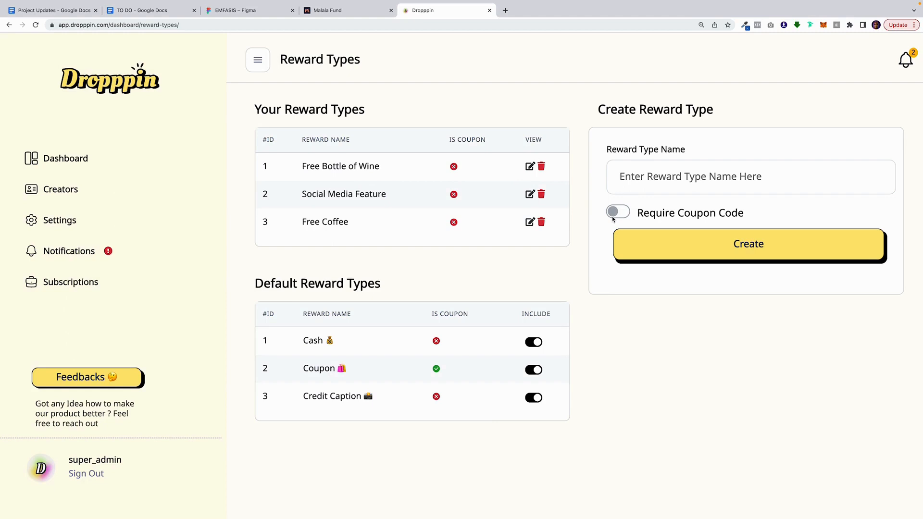
mouse_move(276, 197)
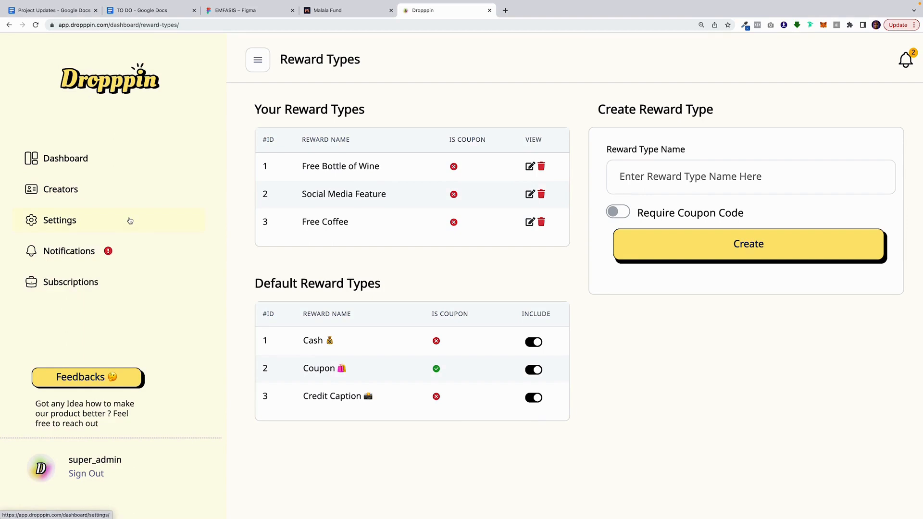
mouse_move(92, 223)
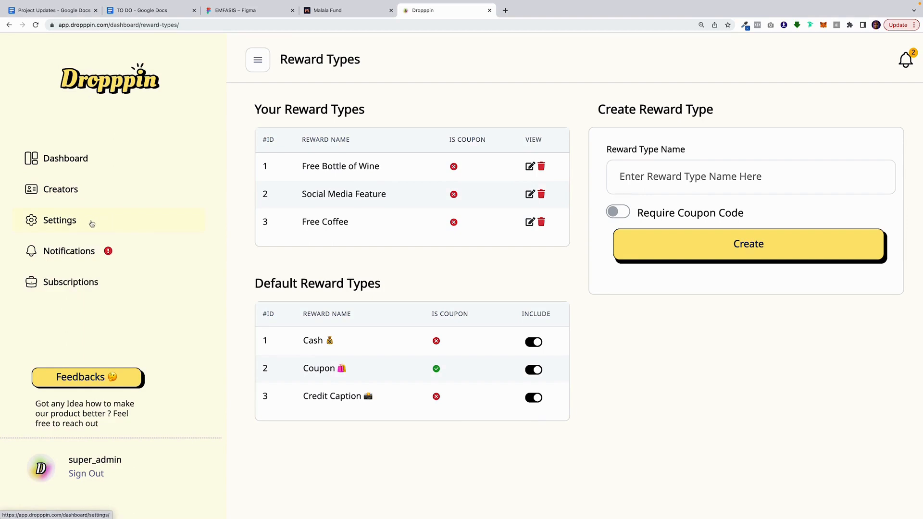
click(65, 158)
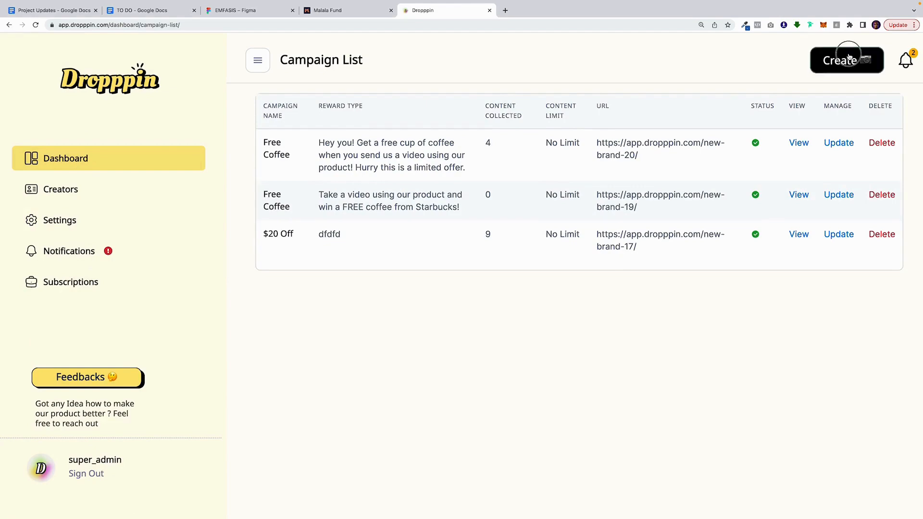
Start a new campaign and name it 'Bottle Of Wine'.
click(846, 60)
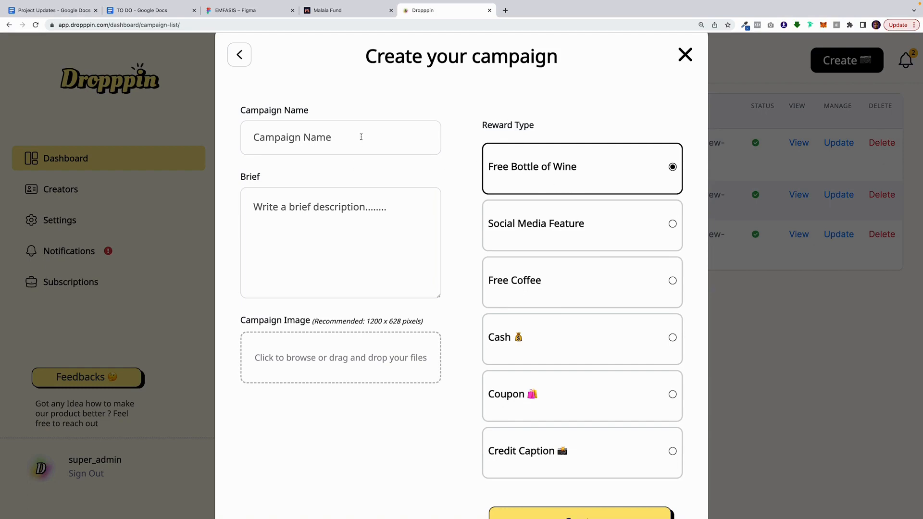
click(340, 137)
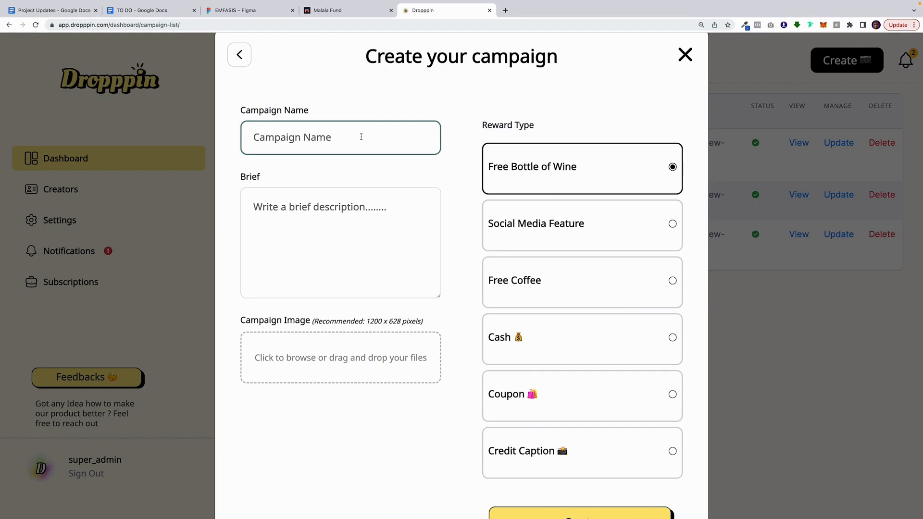
text(Bottle Of)
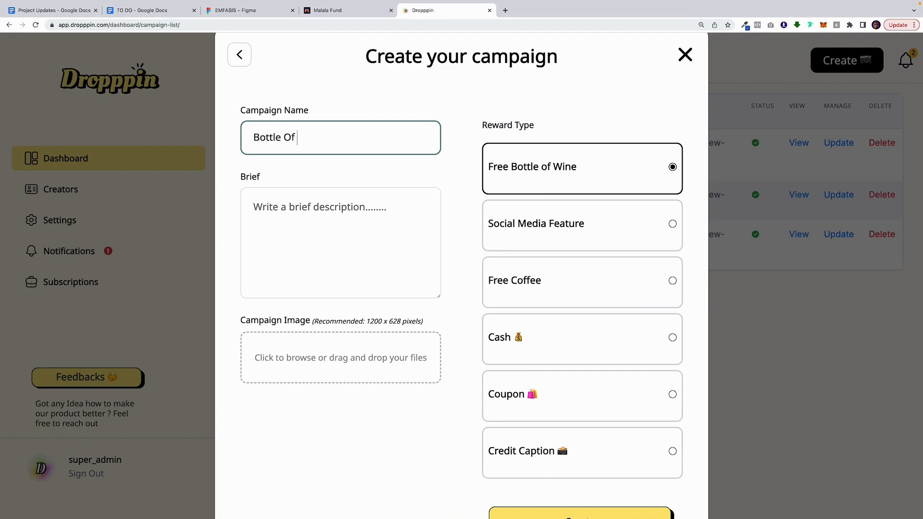
text(Wine)
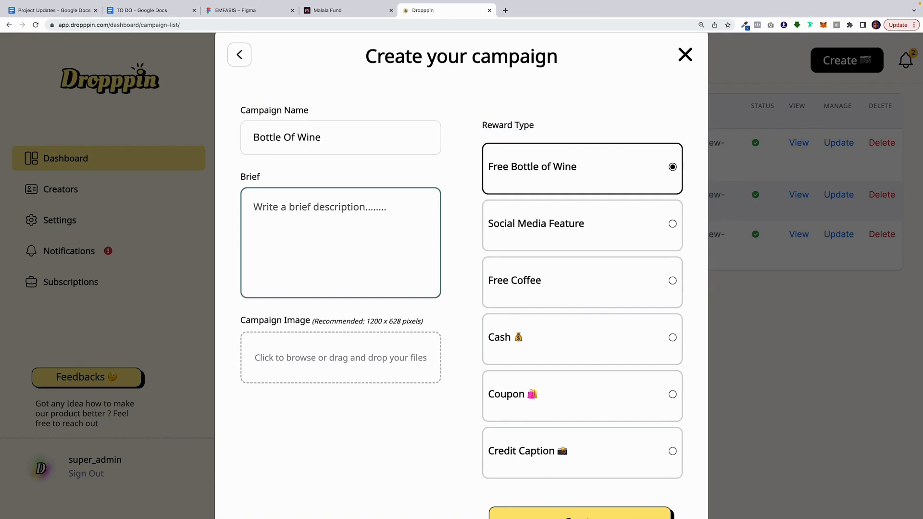
Write the free-wine video brief, ending 'Hurry this is a super limited offer.'.
text(Send us a video of you)
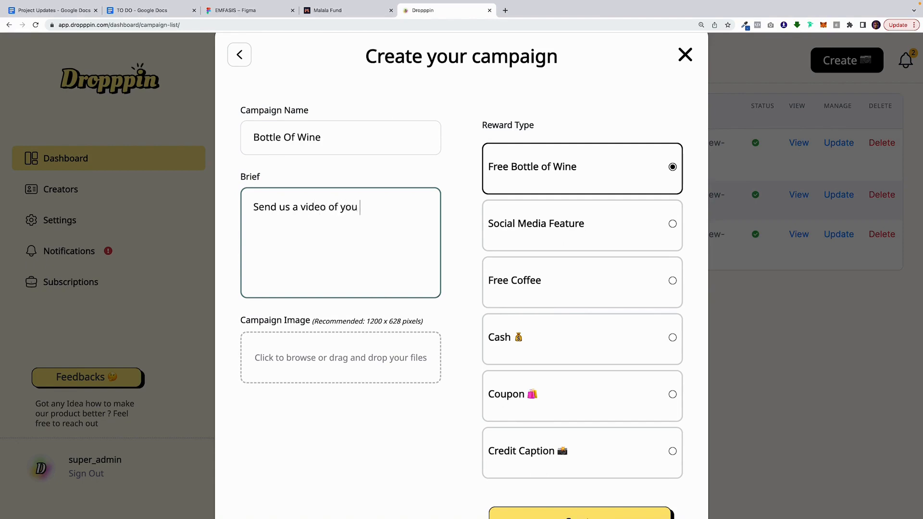
text(drinking a glass of our wine and we will send you a free bottle of win)
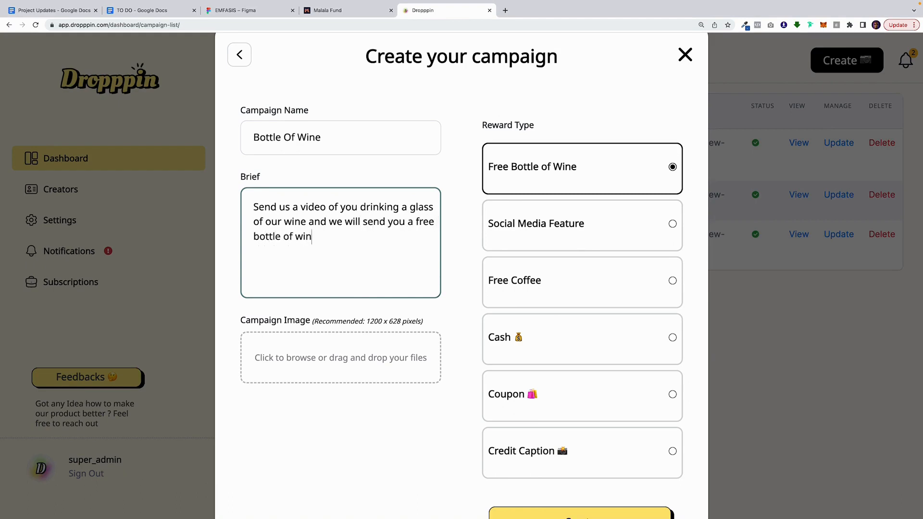
text(e! Hurry this is a)
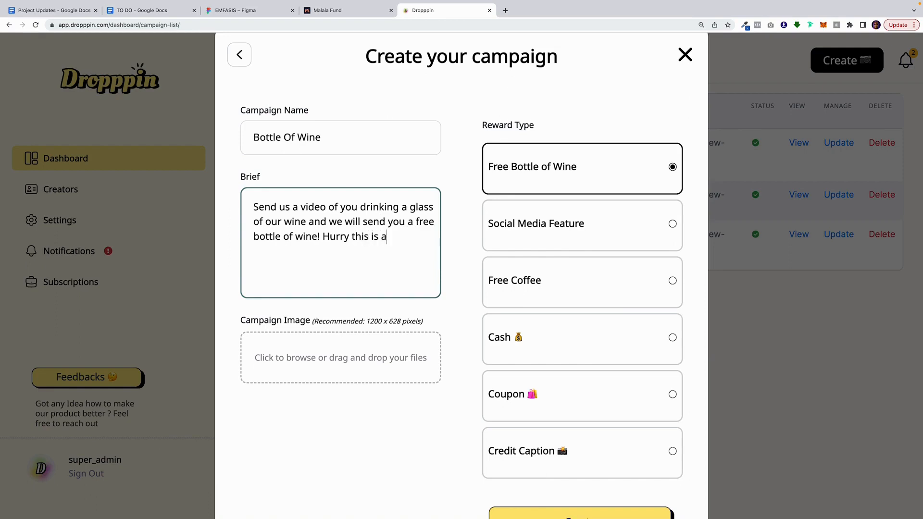
text(super limited off)
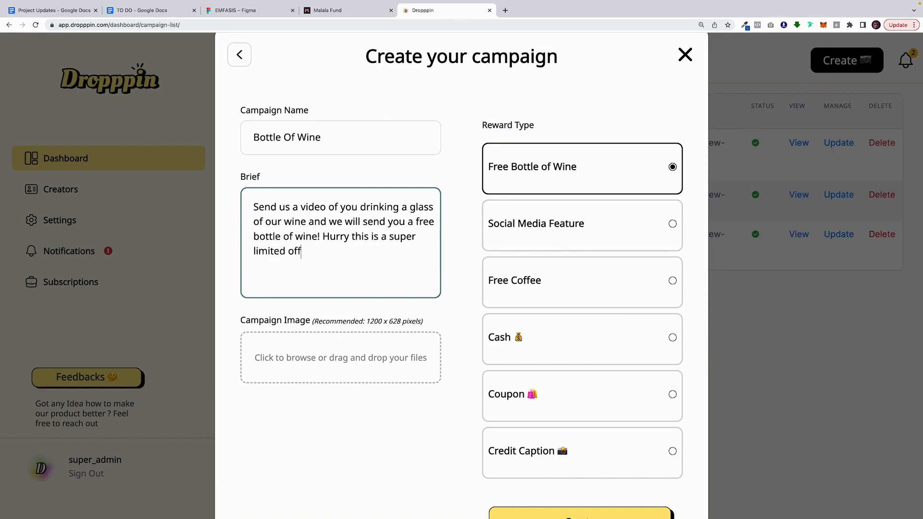
text(er.)
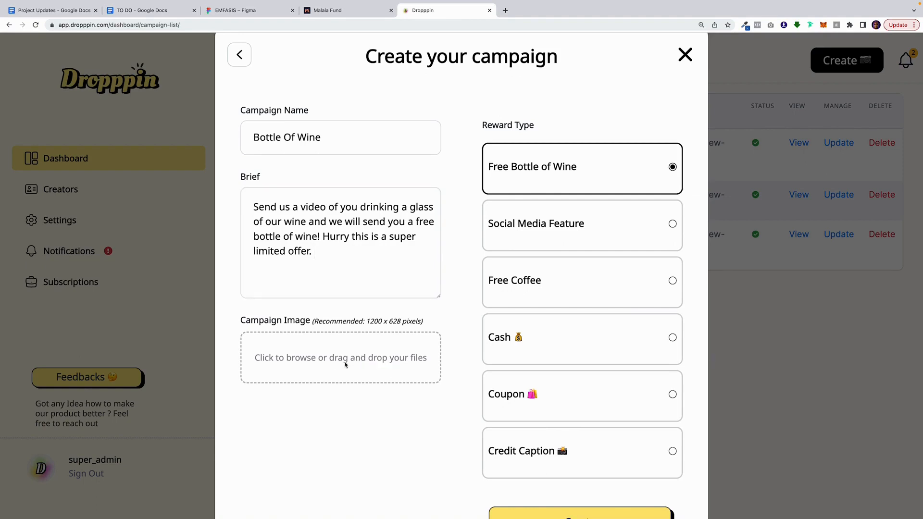
Attach 04.jpg from Downloads as the campaign image and scroll down the form.
click(341, 357)
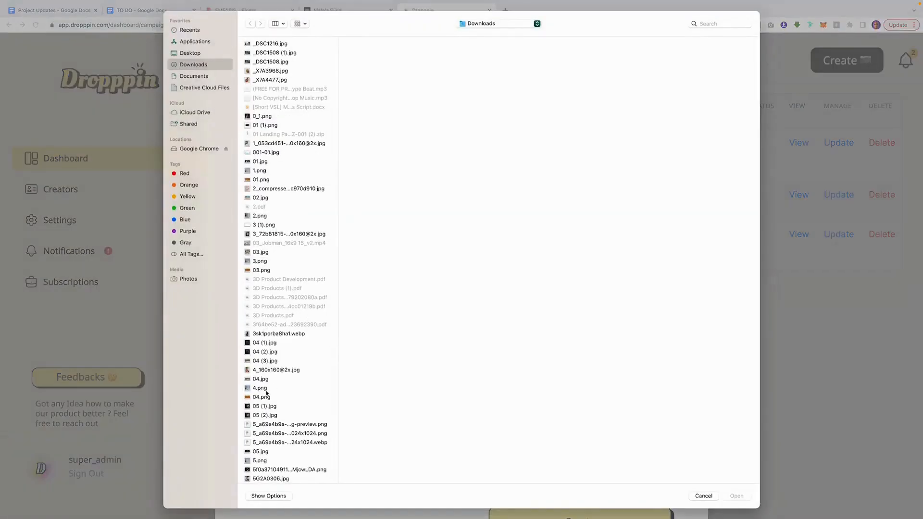
click(260, 379)
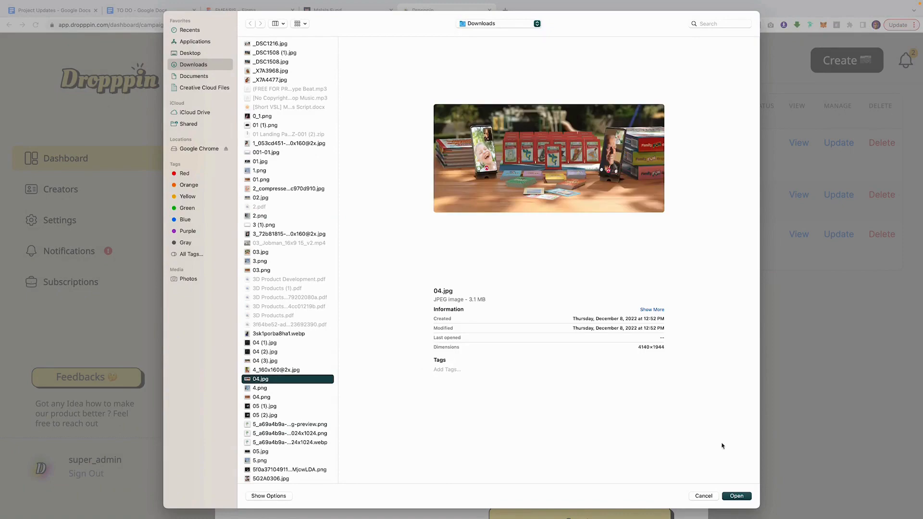
click(736, 496)
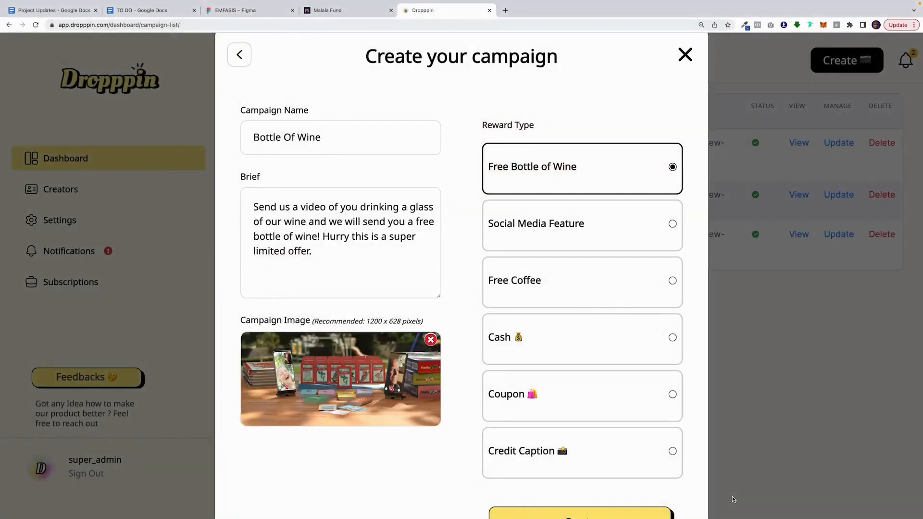
scroll(down, 3)
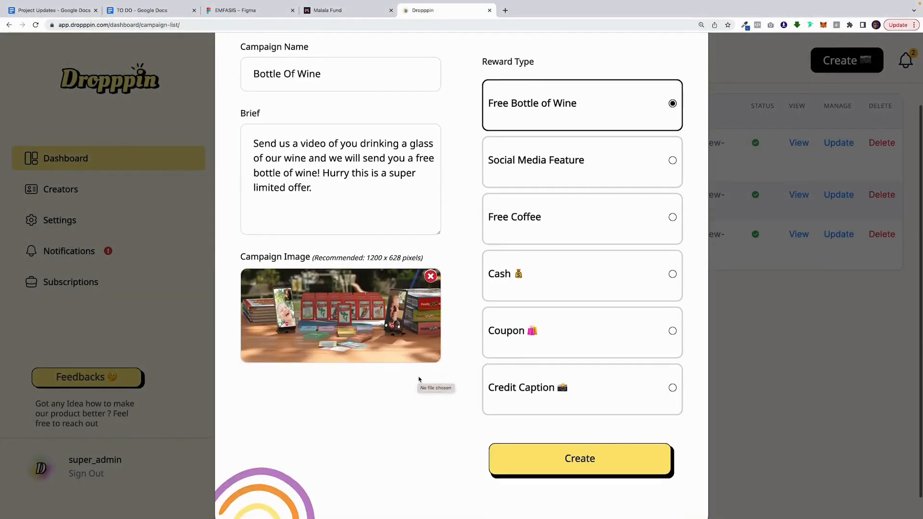
scroll(down, 3)
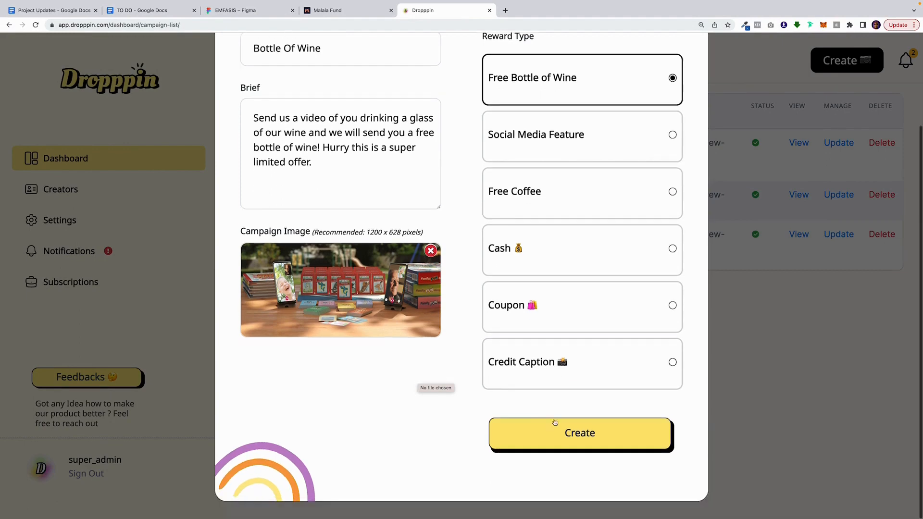
Create the Bottle Of Wine campaign and dismiss the success toast.
click(579, 433)
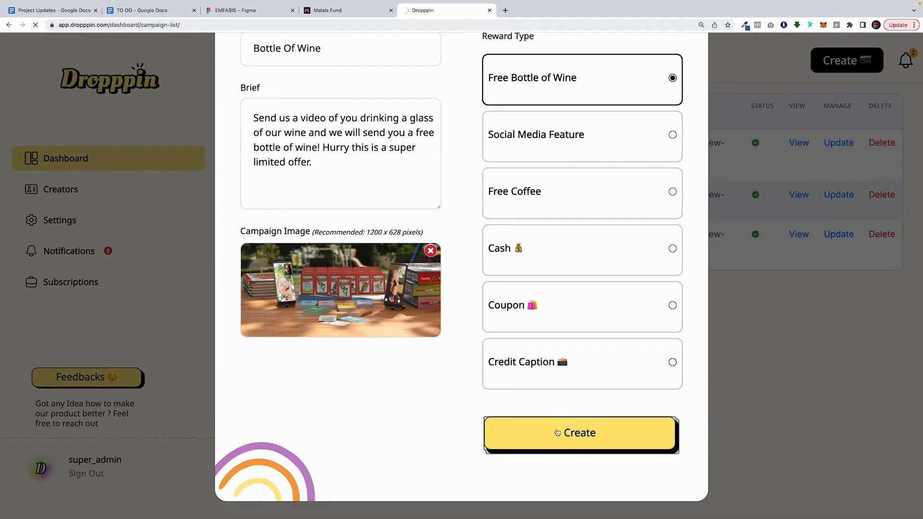
click(580, 433)
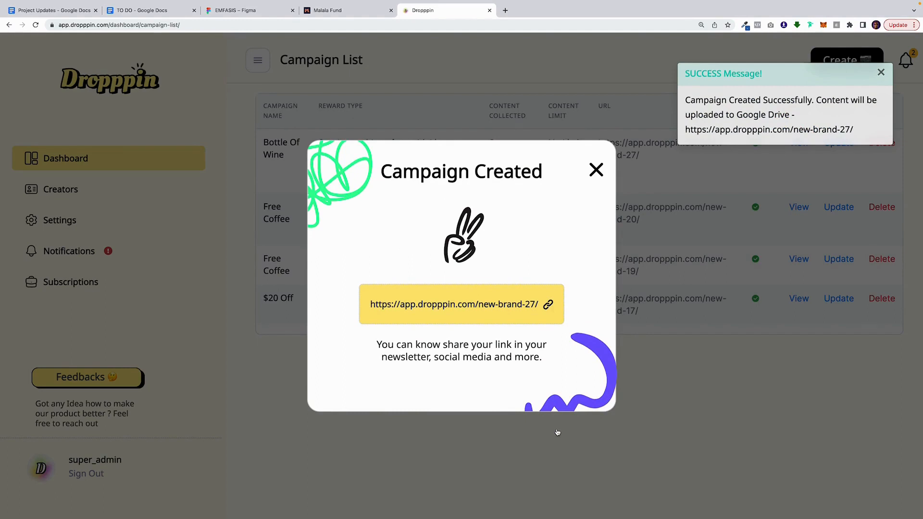
click(880, 72)
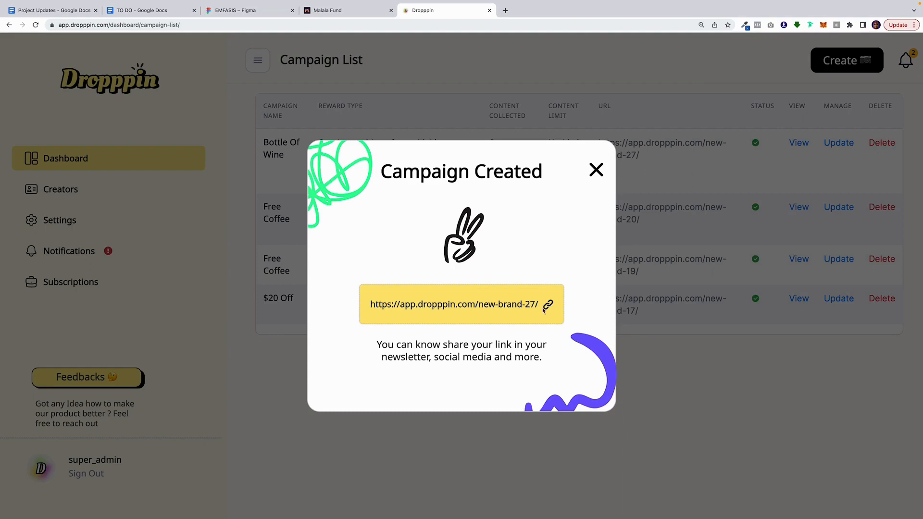
click(547, 304)
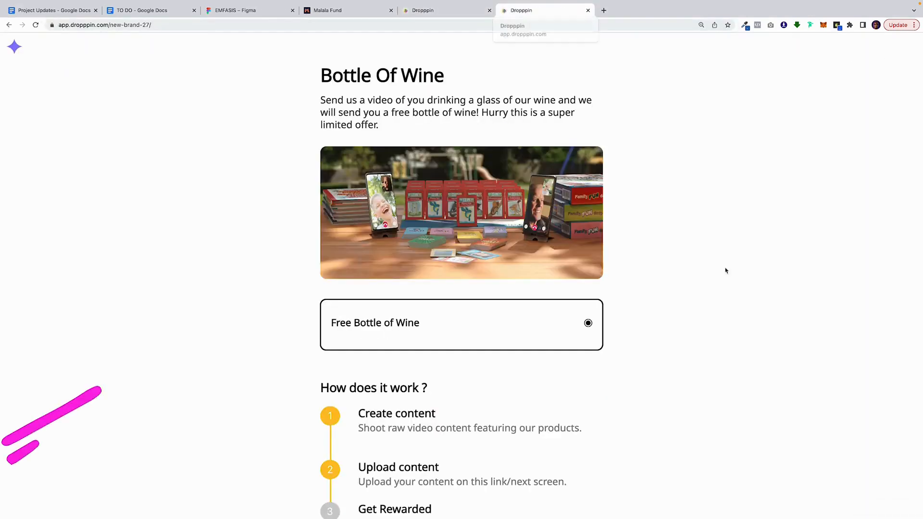
right_click(726, 271)
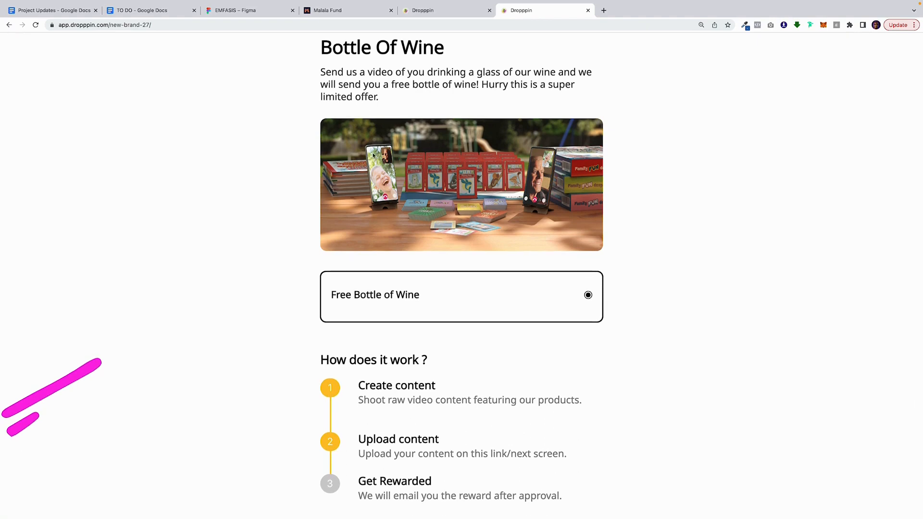
mouse_move(464, 165)
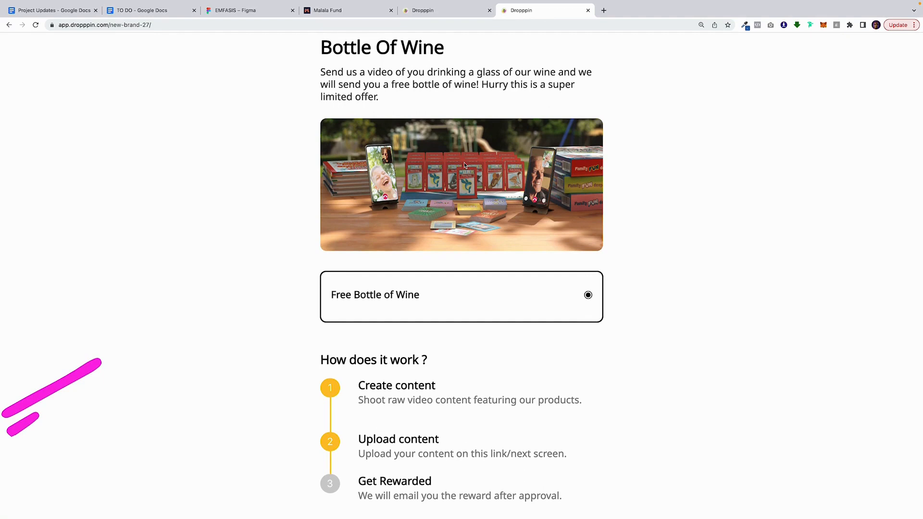
scroll(down, 3)
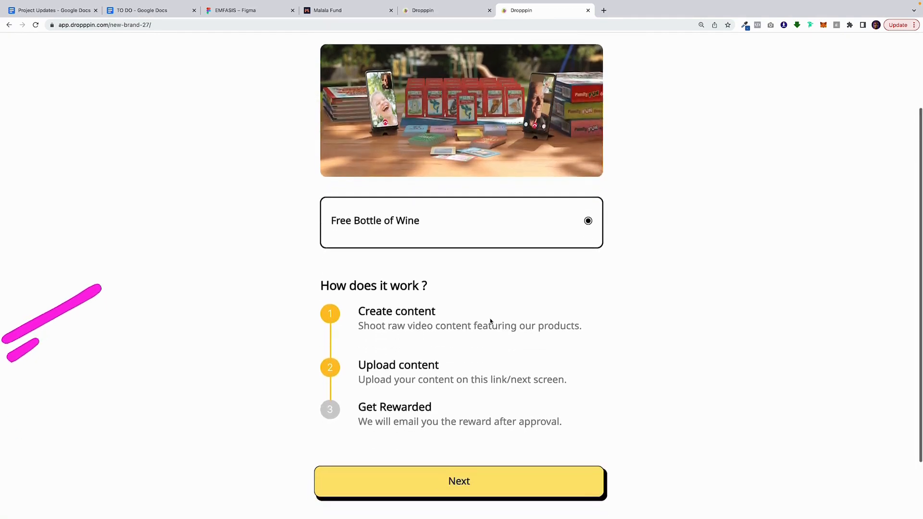
scroll(down, 3)
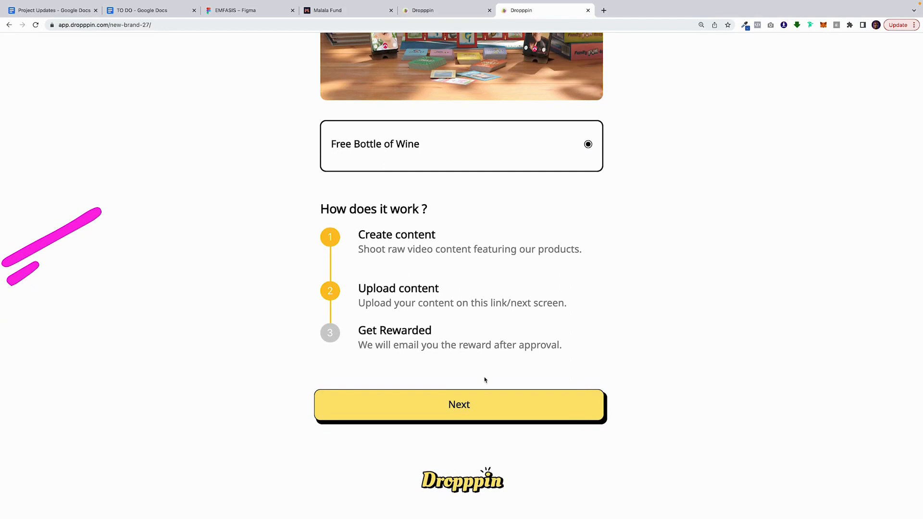
Continue to the submission form and enter the customer email and username 'Messi'.
click(458, 404)
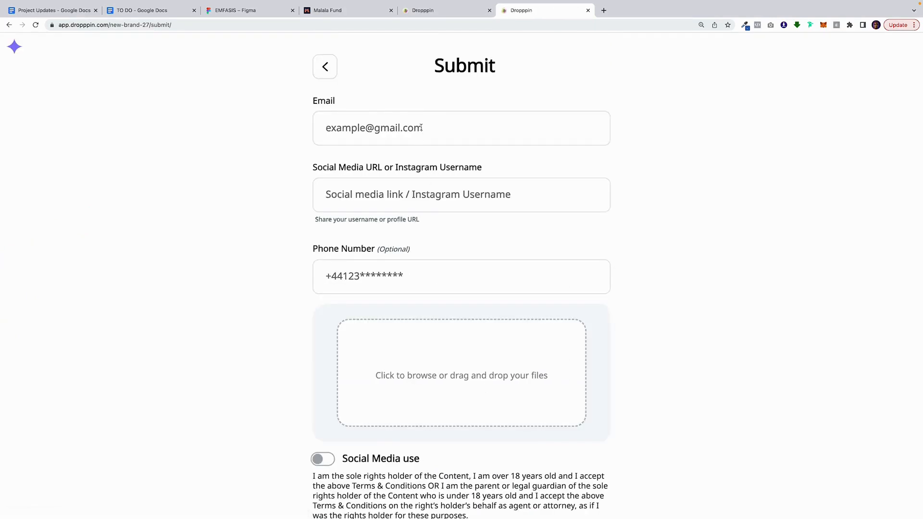
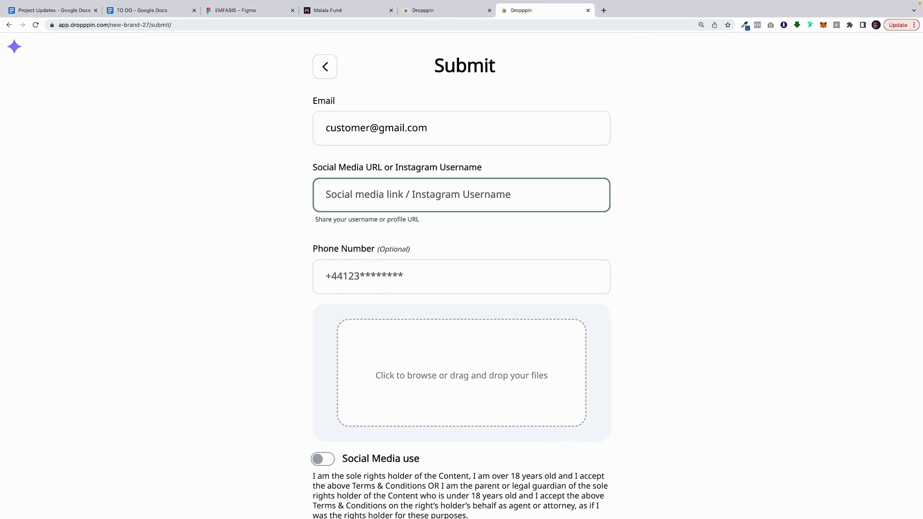
text(M)
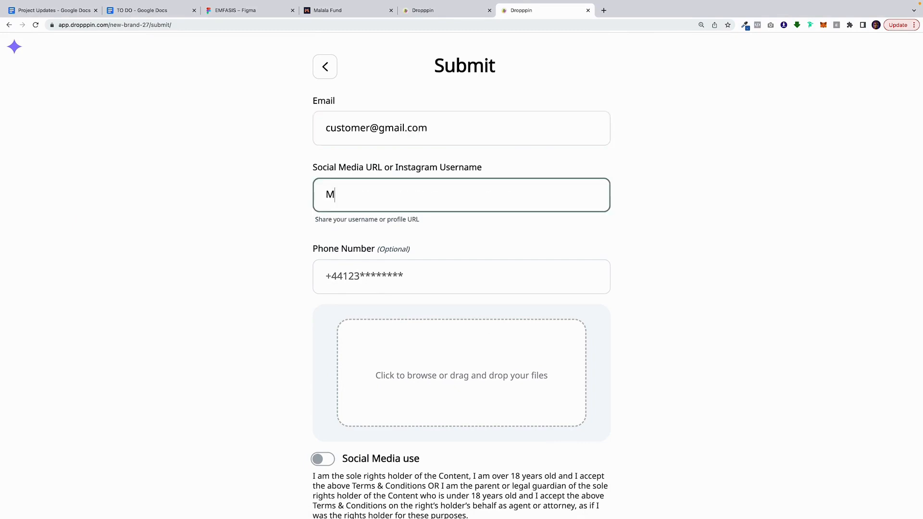
text(essi)
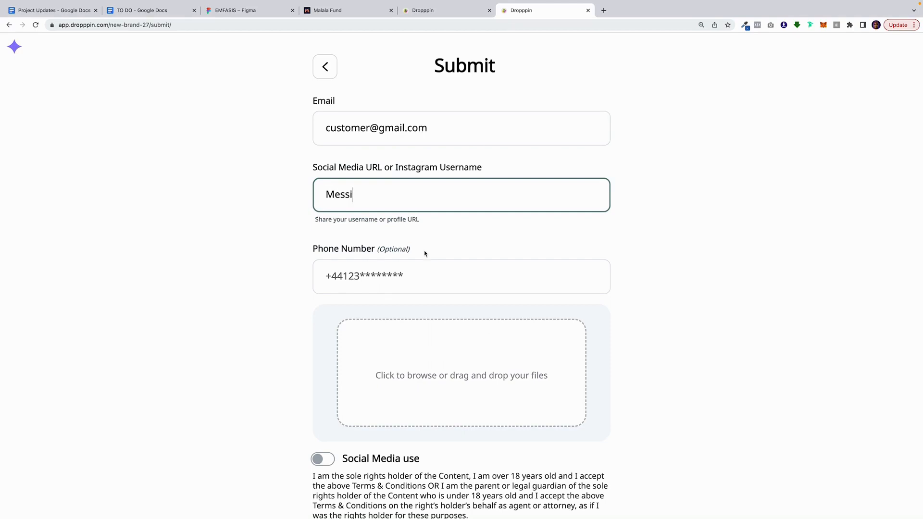
scroll(down, 3)
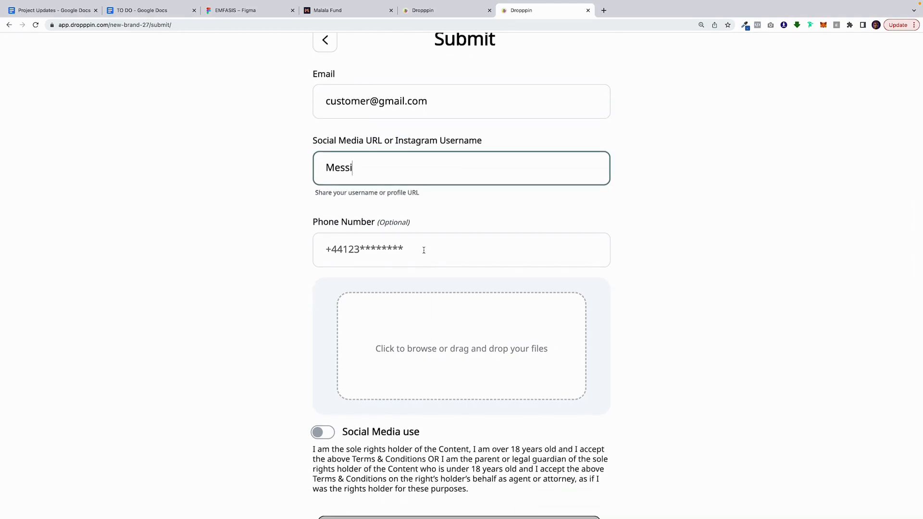
scroll(down, 3)
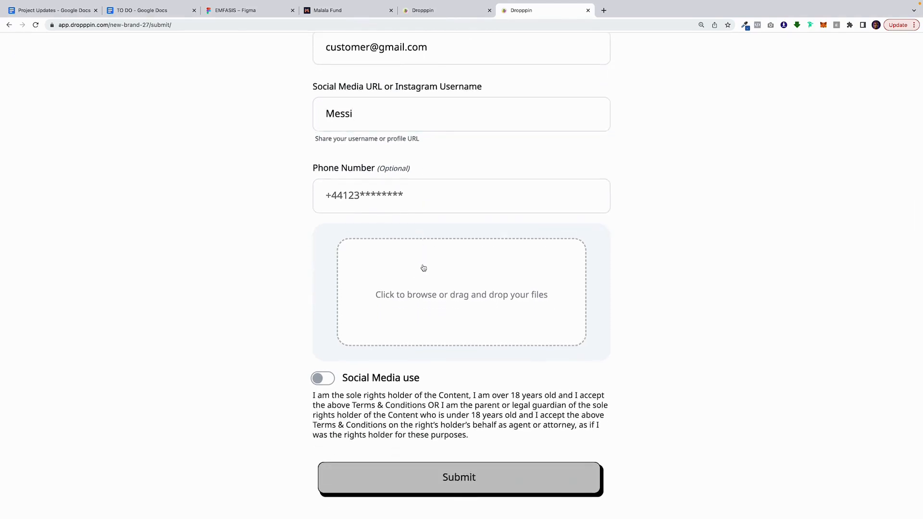
Attach drop.mp4, turn on social media use consent, and submit the video.
click(460, 294)
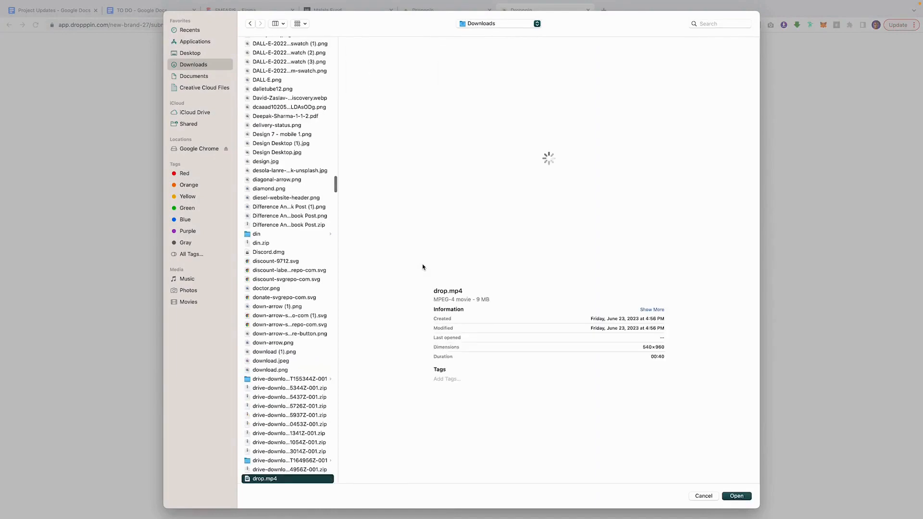
click(735, 495)
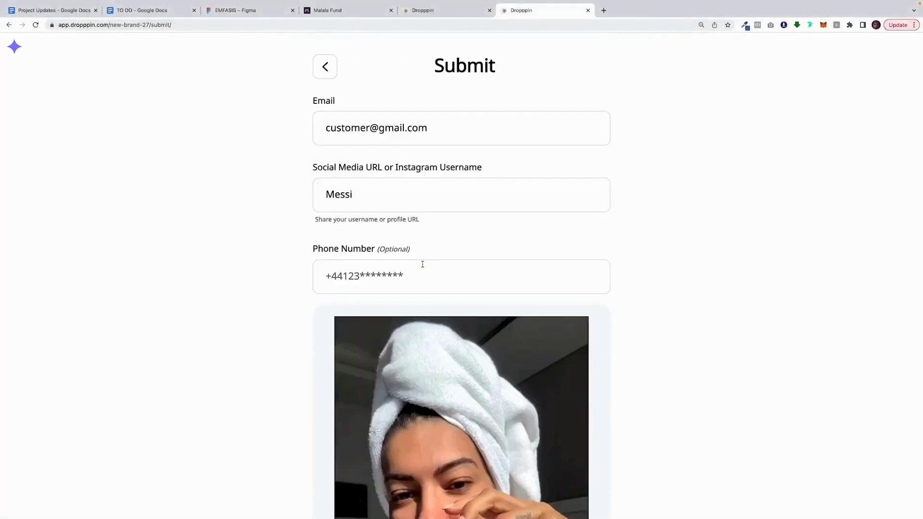
scroll(down, 3)
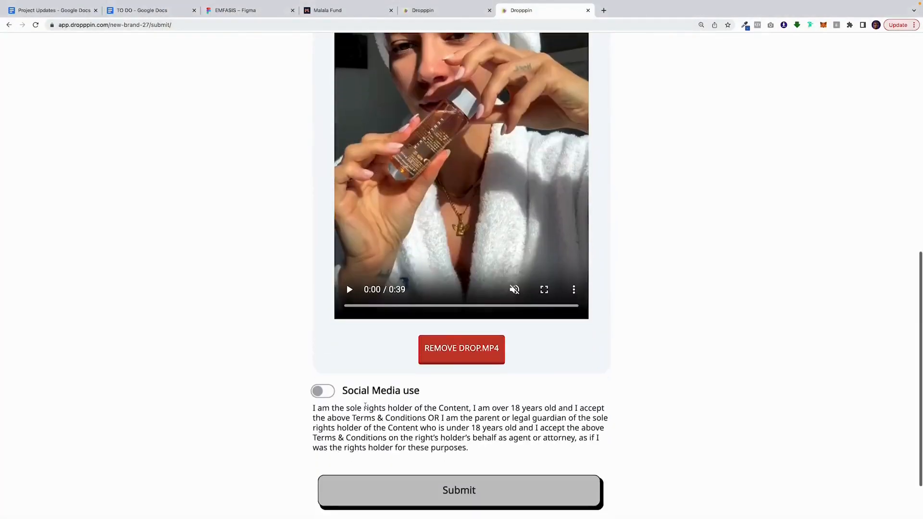
click(322, 390)
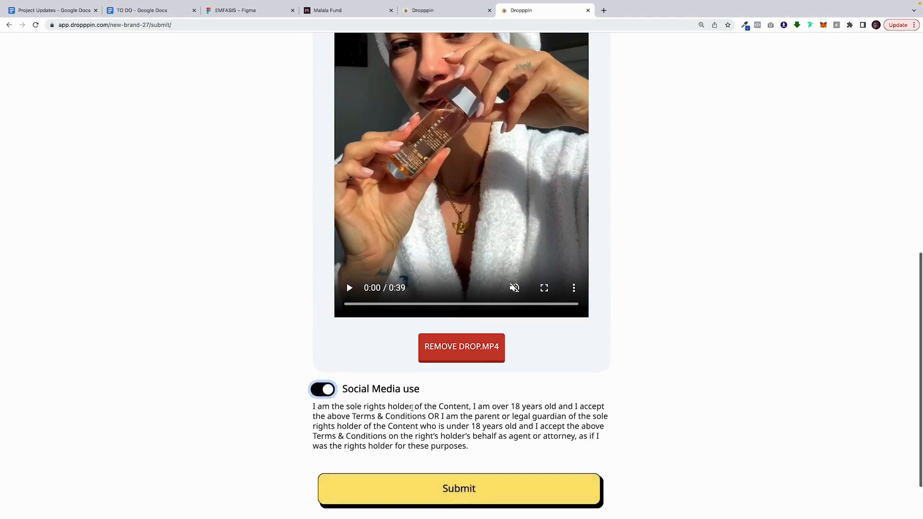
scroll(down, 3)
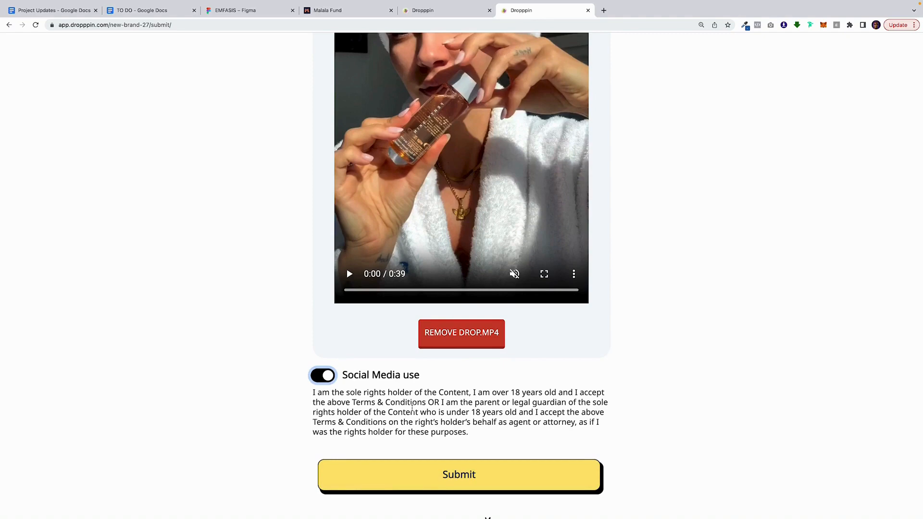
click(458, 475)
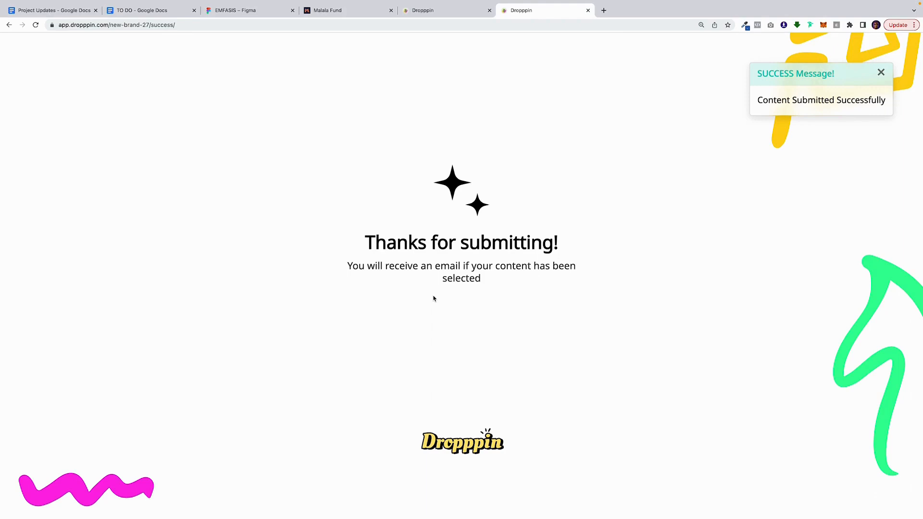
Return to the dashboard tab, close the popup, and view Bottle Of Wine's submissions.
click(880, 72)
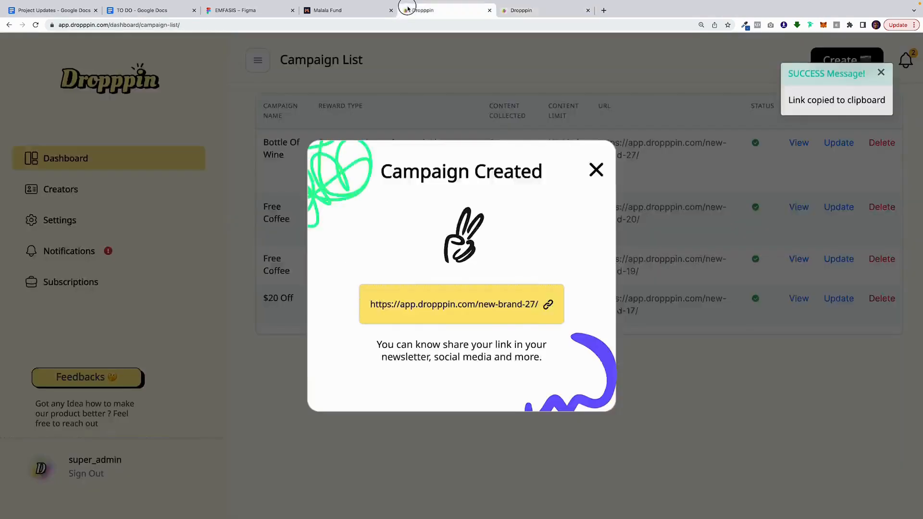
click(596, 170)
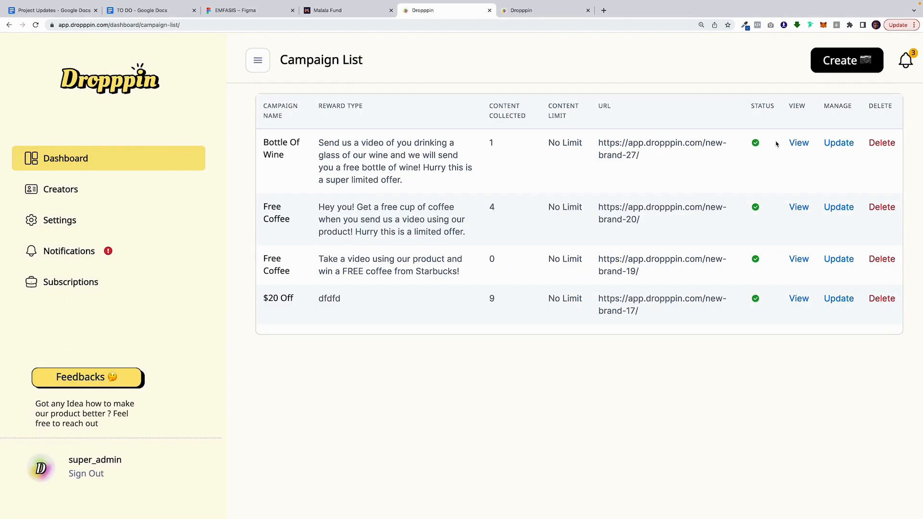
mouse_move(778, 144)
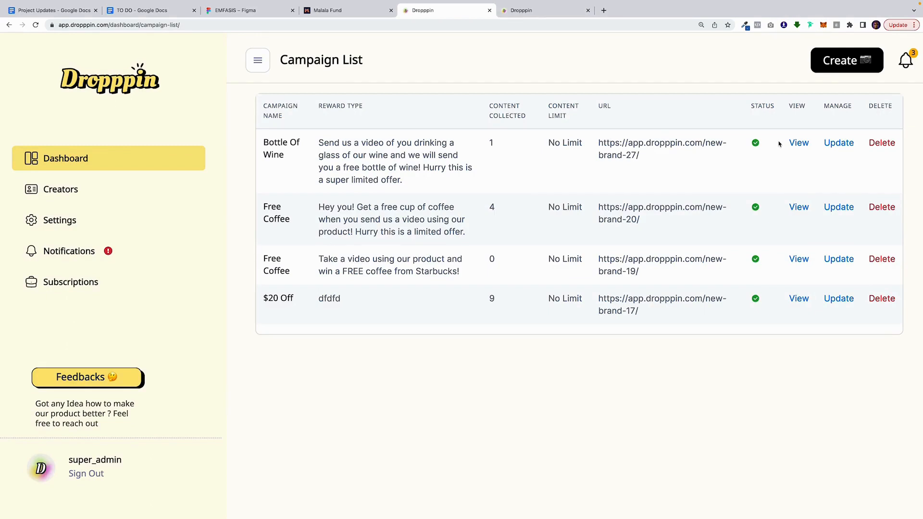
click(798, 142)
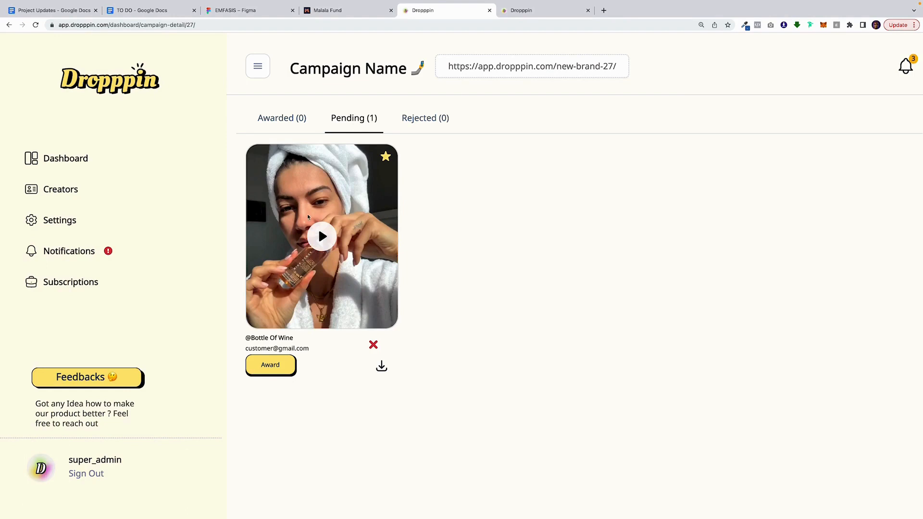
click(322, 236)
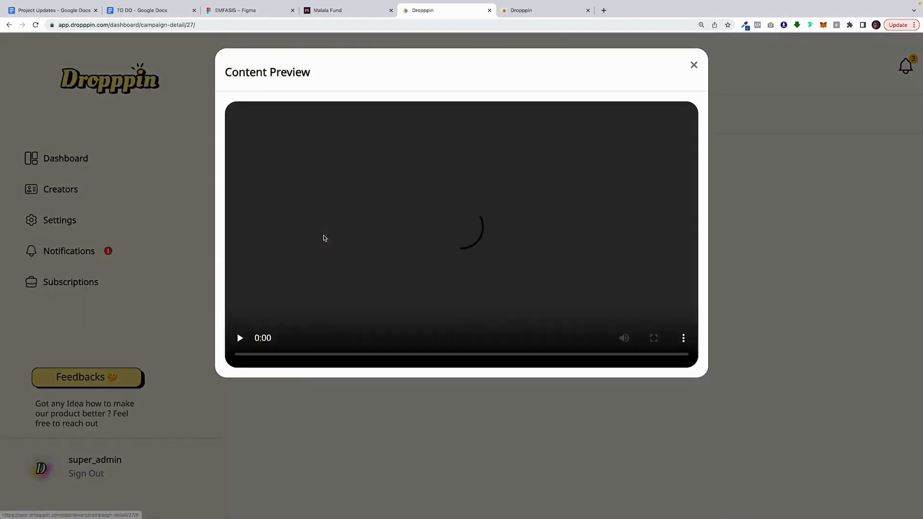
click(239, 337)
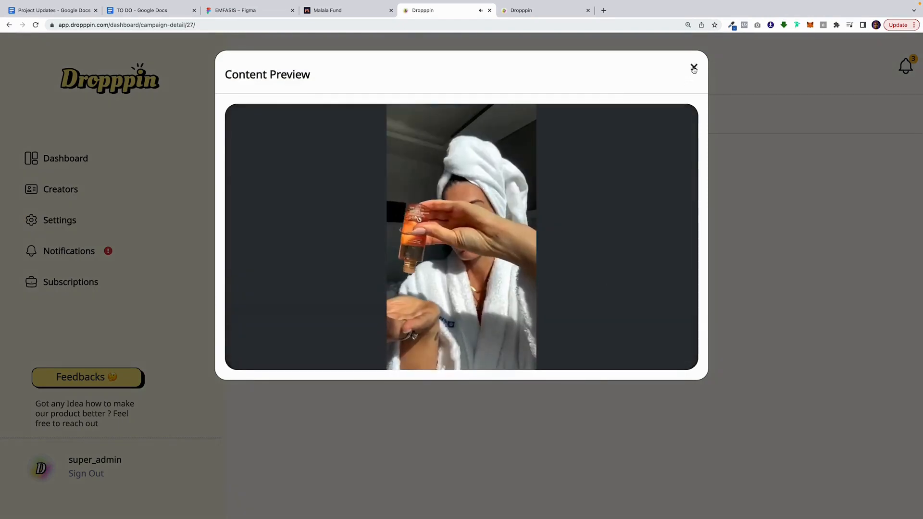
click(693, 68)
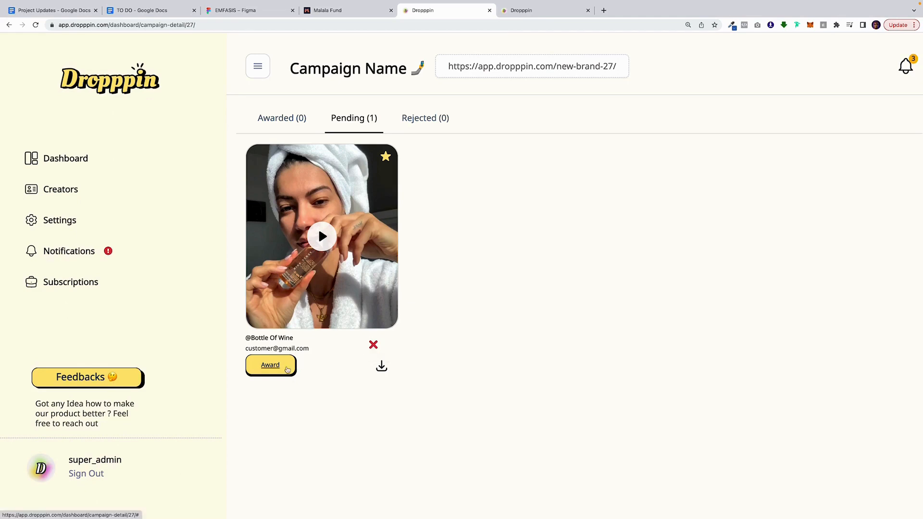
Award the pending video, sending 'Hey! your video was amazing and funny' with coupon BLABLA for a free bottle.
click(270, 364)
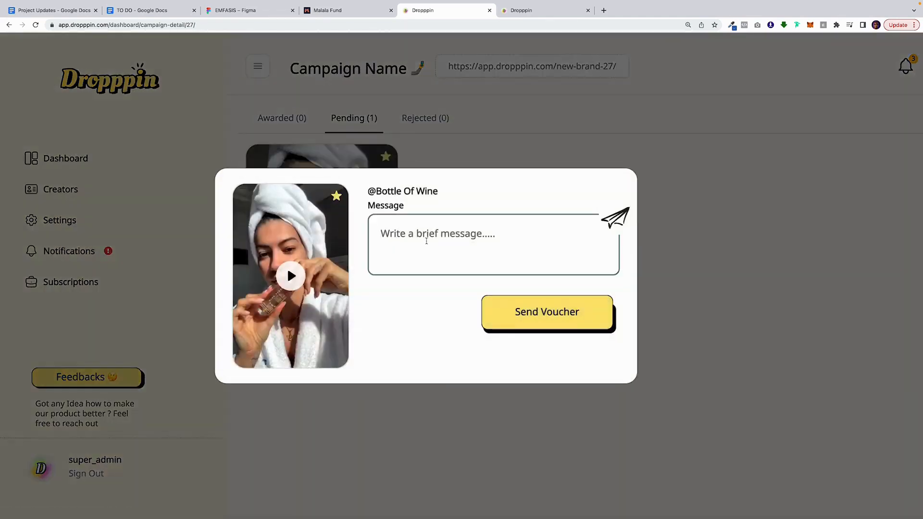
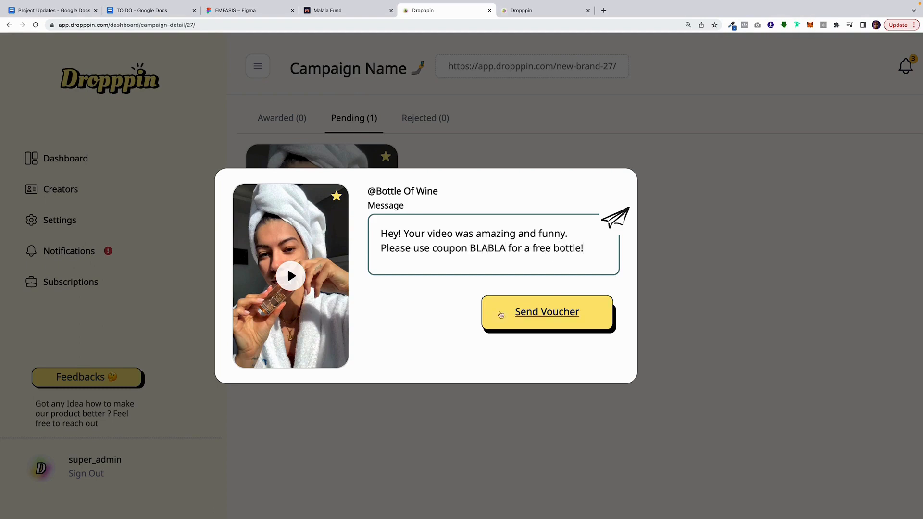
click(546, 311)
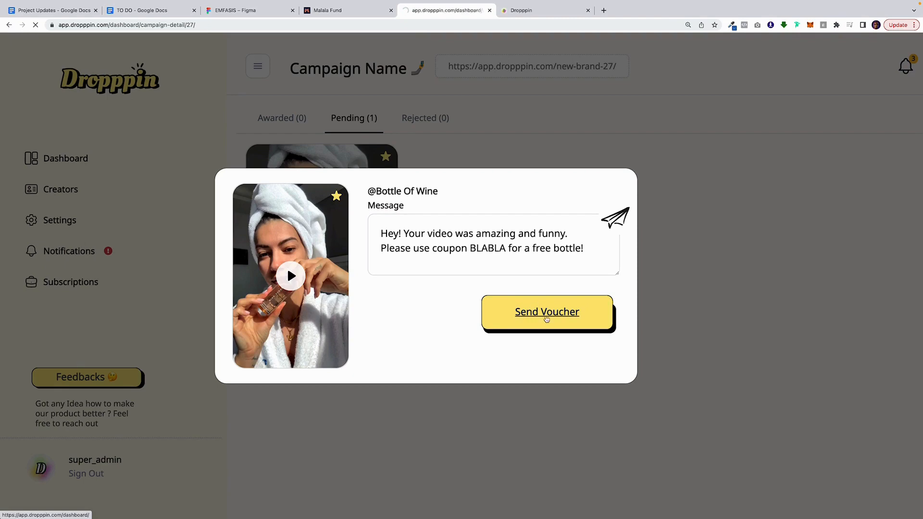
Confirm the voucher and view the wine video under the Awarded (1) tab.
click(546, 312)
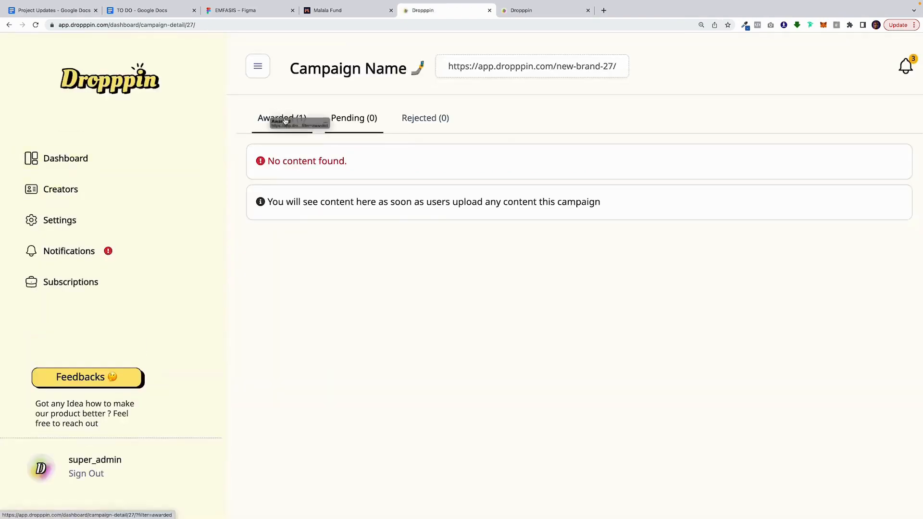
click(281, 118)
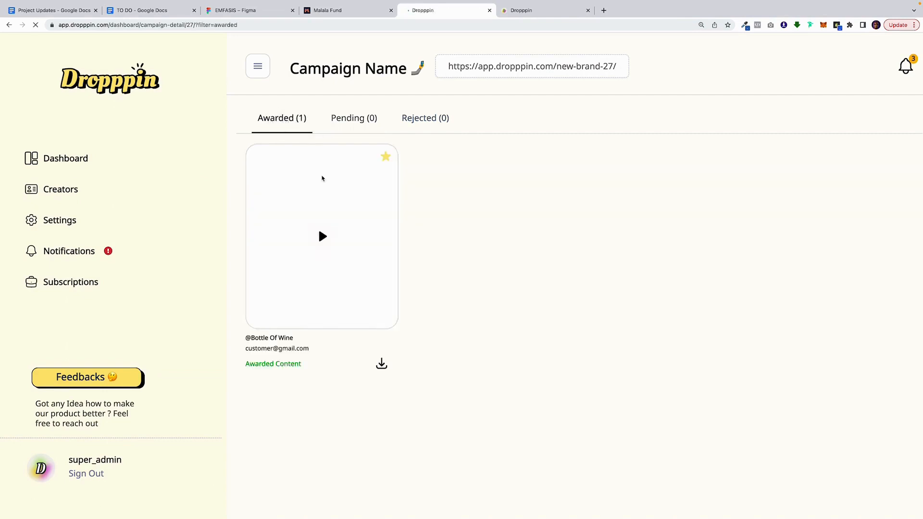